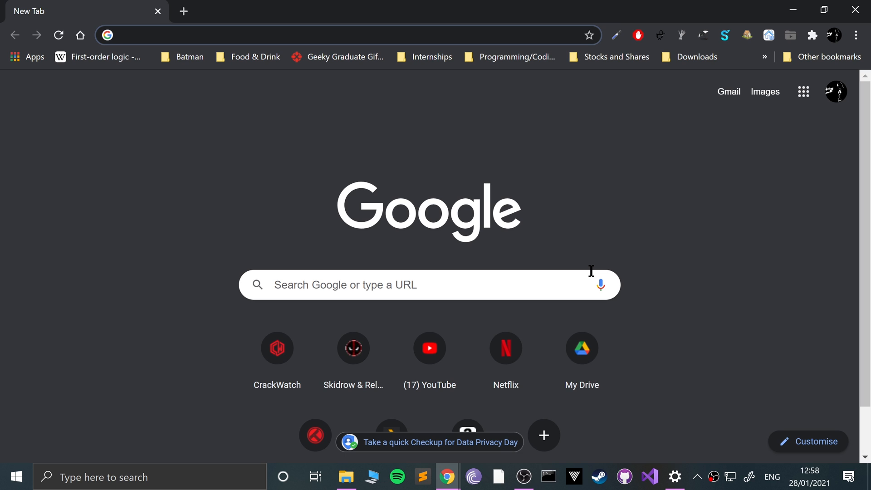
Search 'oculus software', download the PC installer from oculus.com/setup, and open its download menu
text(oculus software)
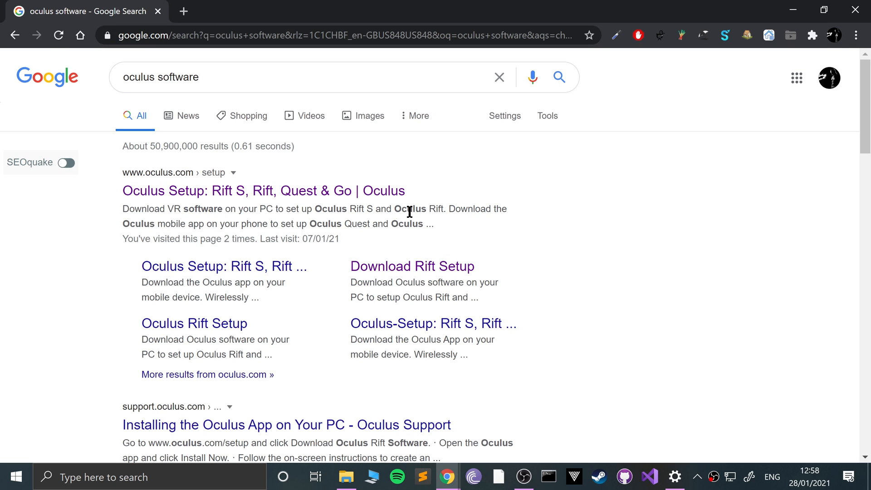
click(262, 190)
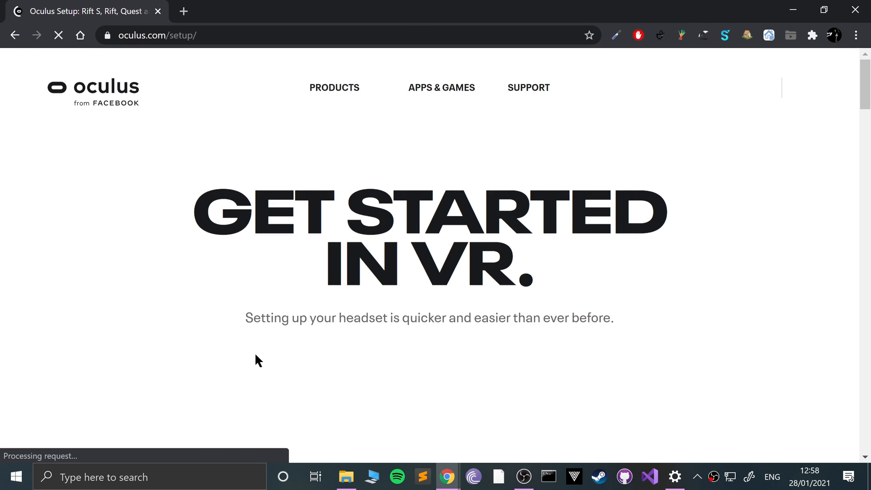
scroll(down, 3)
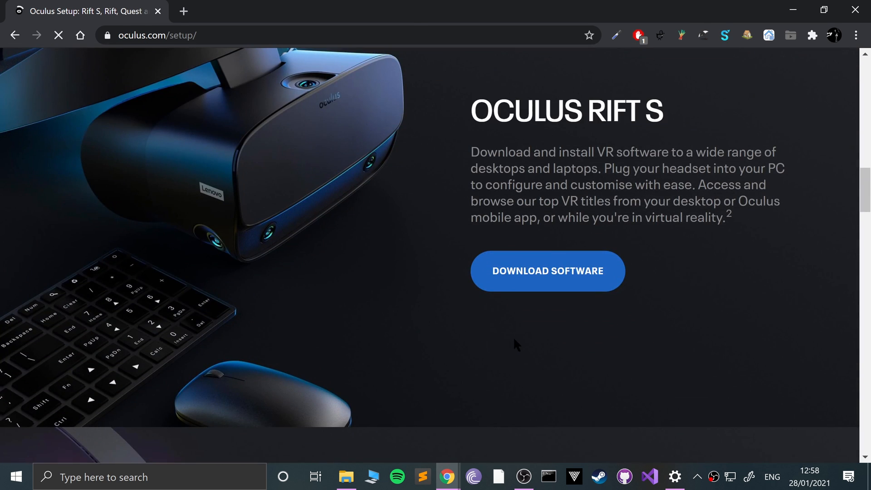
click(547, 271)
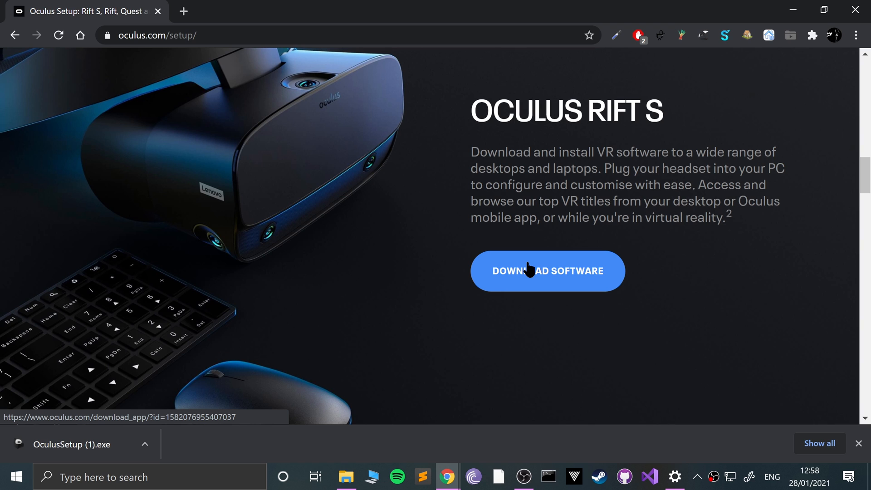
click(145, 443)
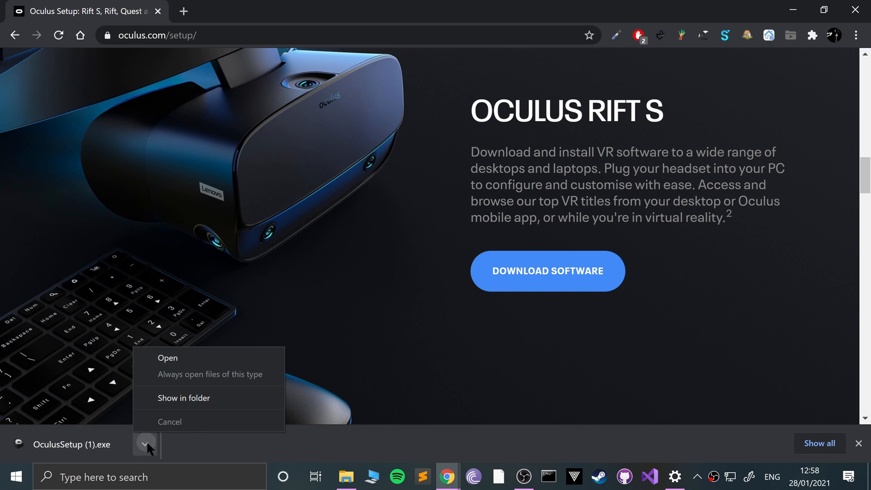
Show the download in its folder and select OculusSetup.exe in E:\Chrome
click(184, 398)
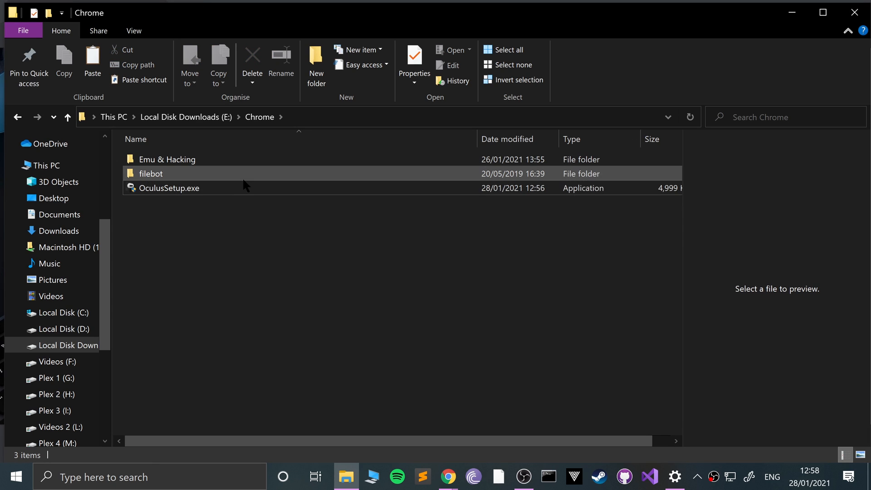
click(169, 188)
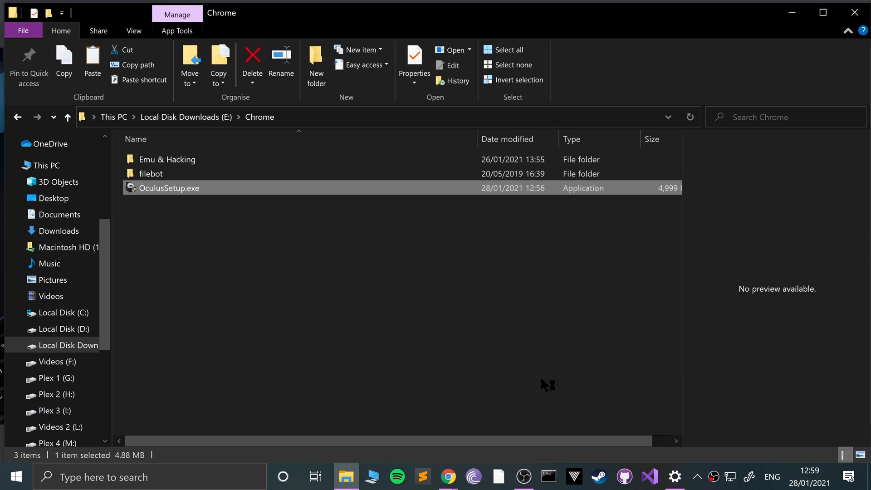
mouse_move(562, 372)
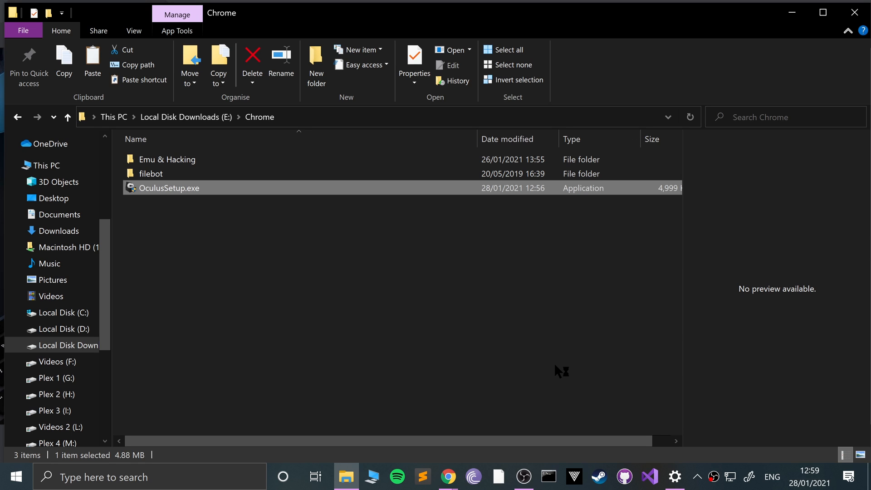
Launch OculusSetup.exe and agree to the Oculus terms and conditions
double_click(168, 188)
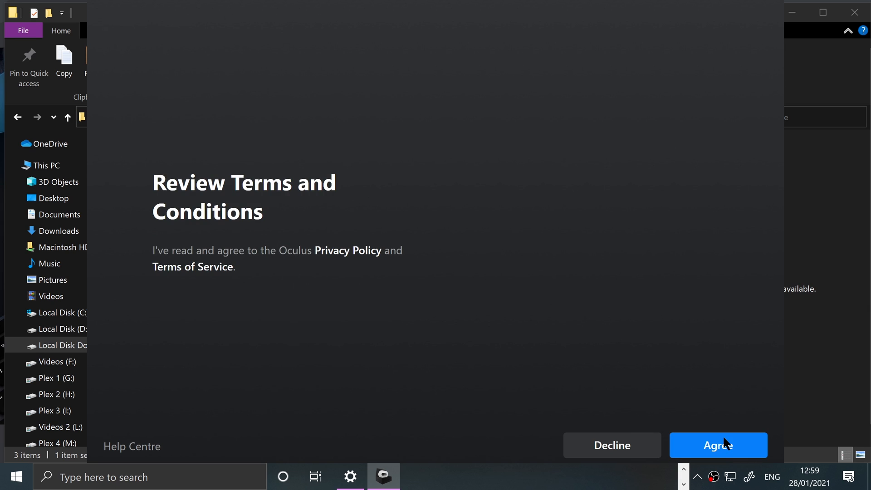
click(717, 445)
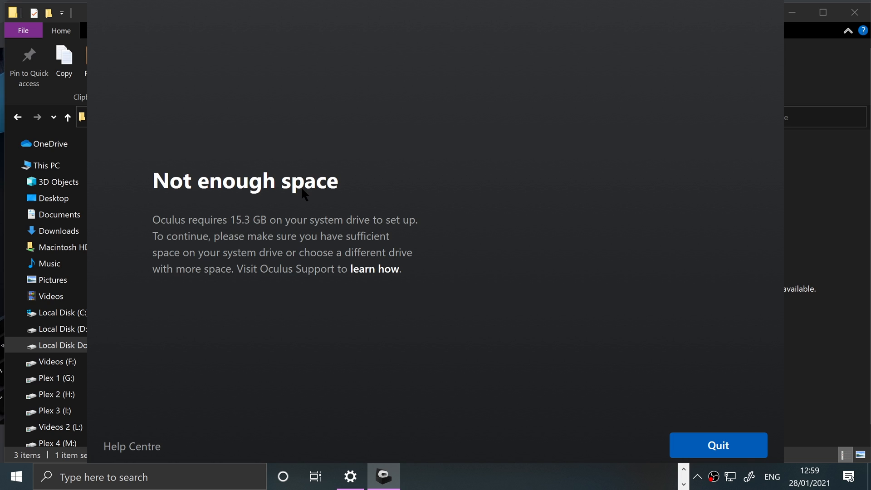
mouse_move(497, 448)
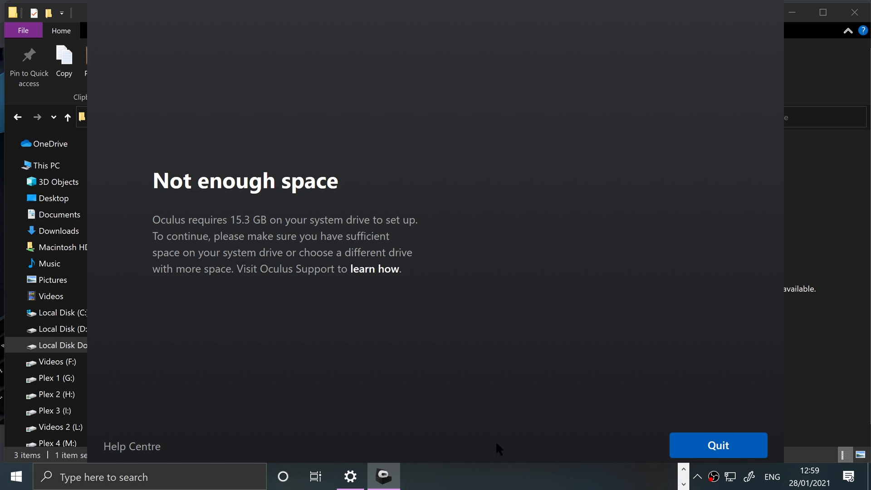
mouse_move(359, 282)
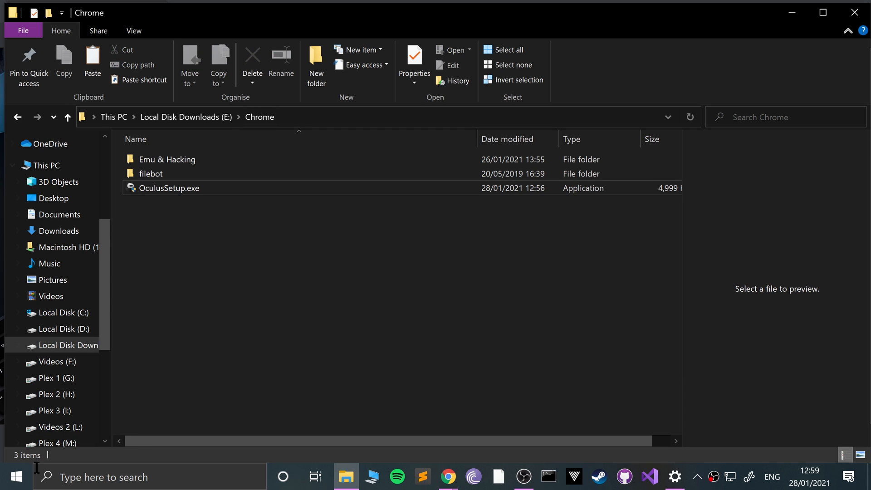
Open the Run dialog from Start and enter E:\Chrome\OculusSetup.exe
click(11, 476)
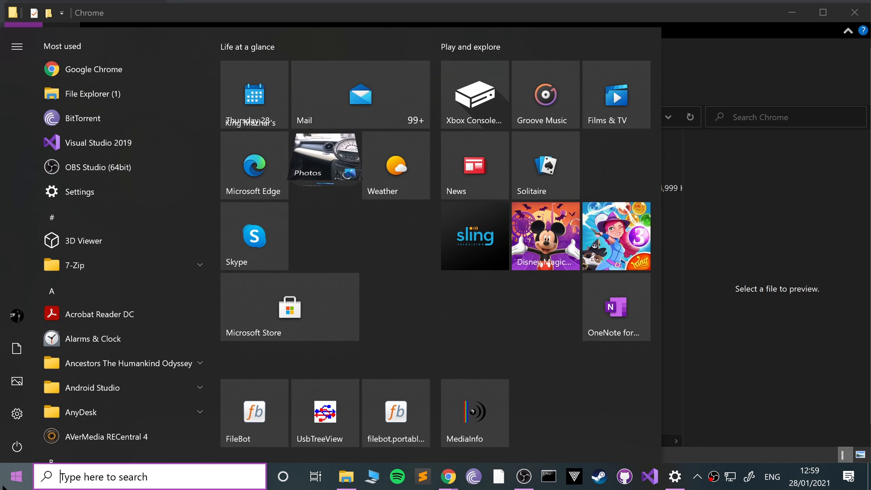
text(run)
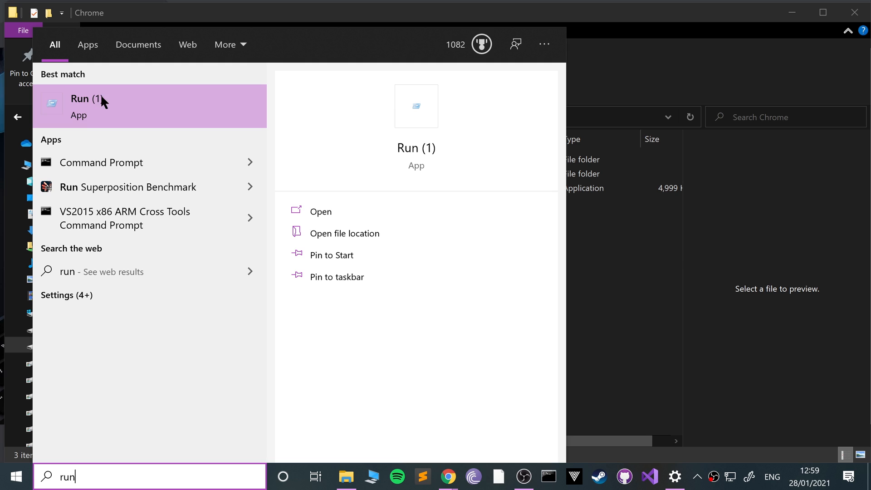
click(79, 106)
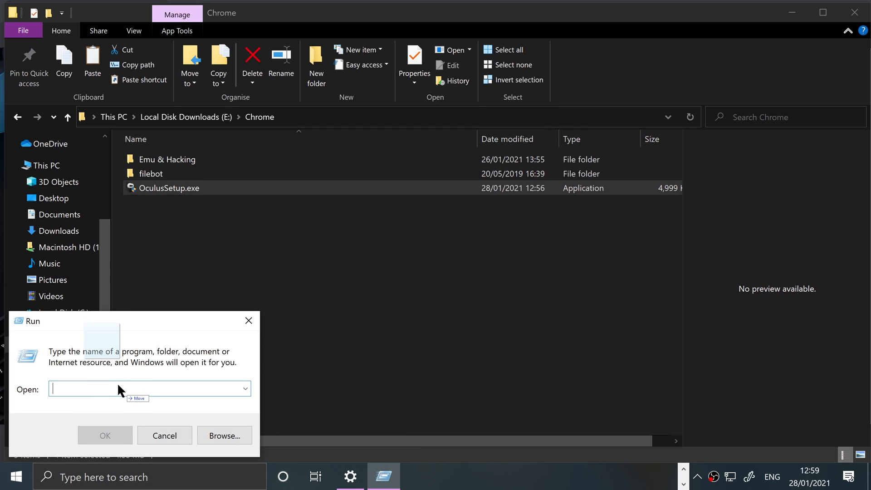
text(E:\Chrome\OculusSetup.exe /drive=D)
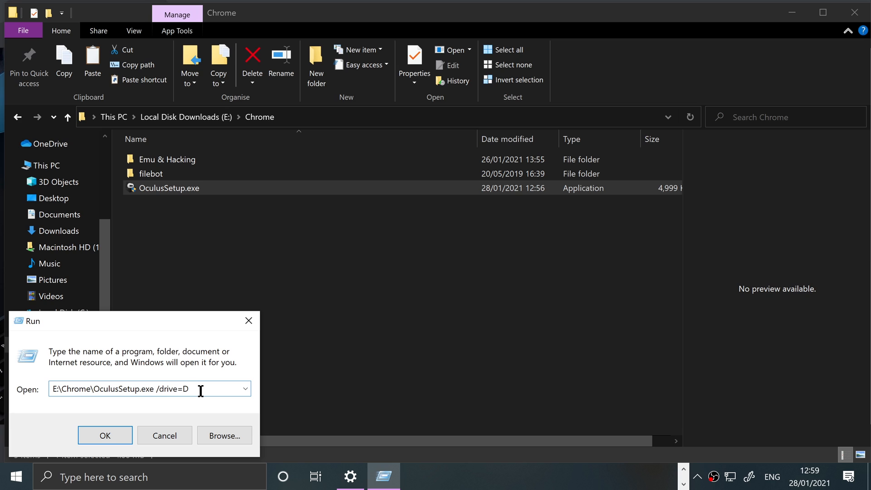
mouse_move(242, 306)
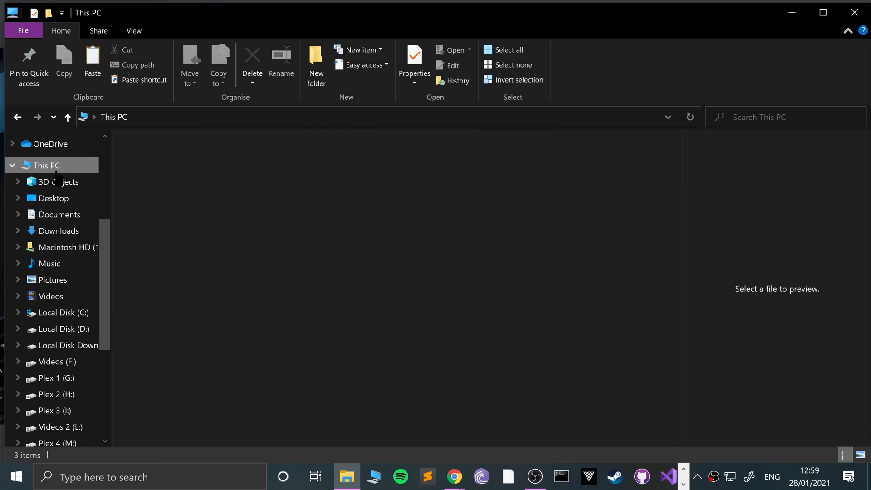
Browse Local Disk (D:) into Games and back, then select the OculusBUP folder
click(379, 298)
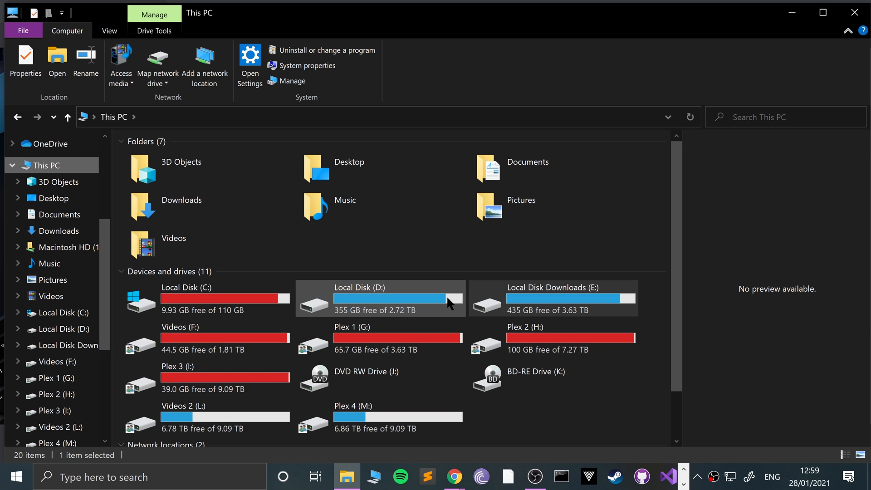
double_click(359, 299)
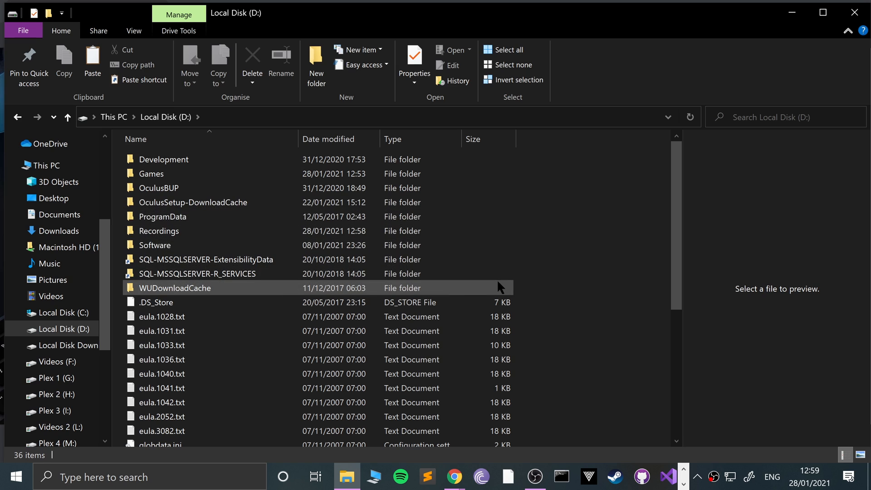
mouse_move(161, 173)
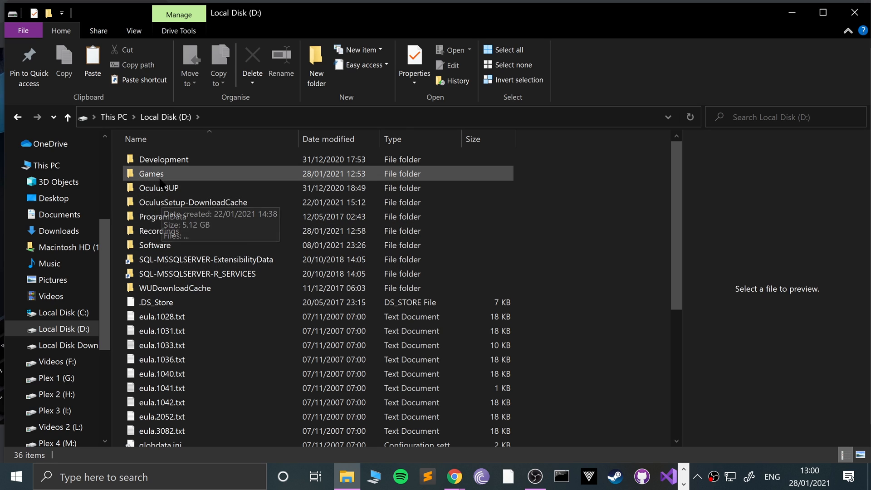
double_click(150, 173)
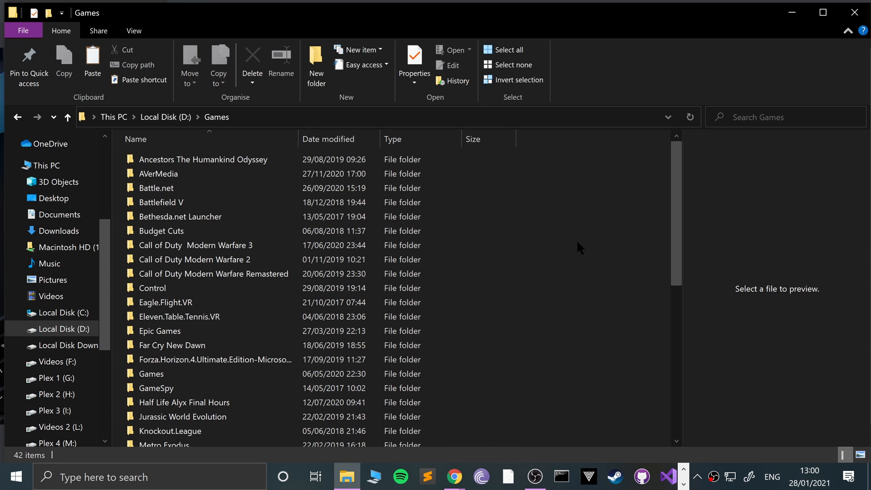
mouse_move(246, 131)
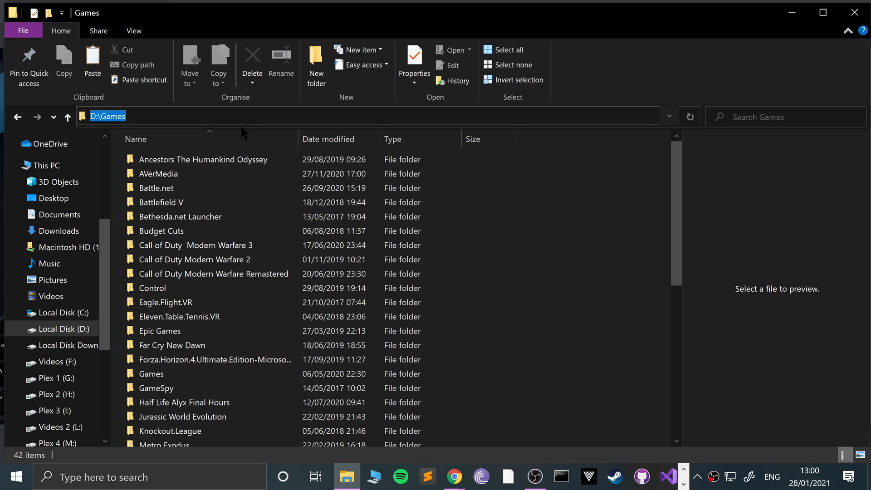
click(68, 116)
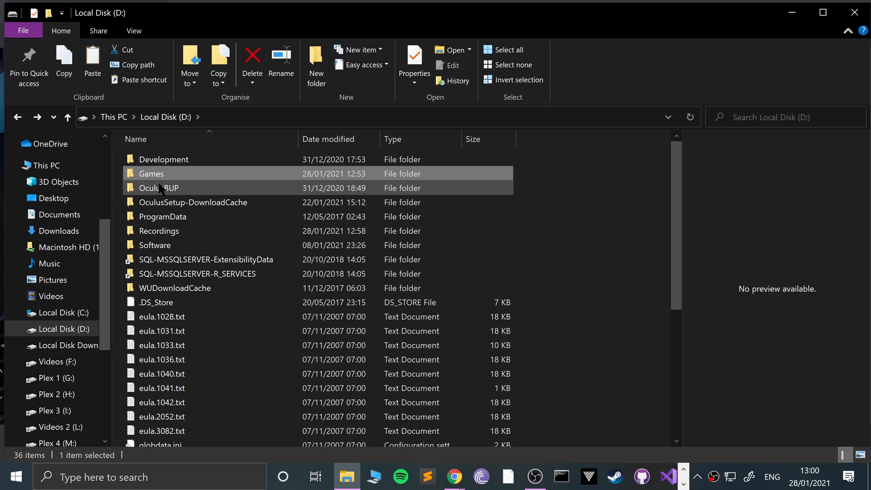
click(157, 173)
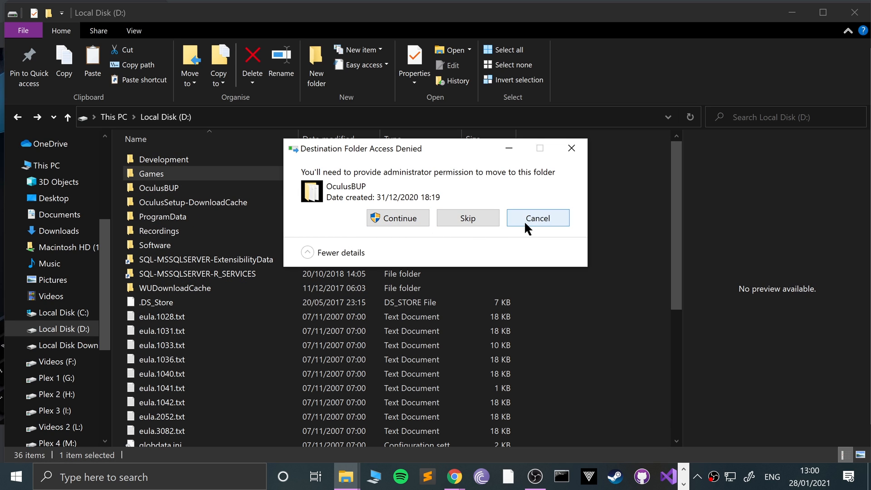
Cancel the OculusBUP move and enter D:\Games
click(537, 217)
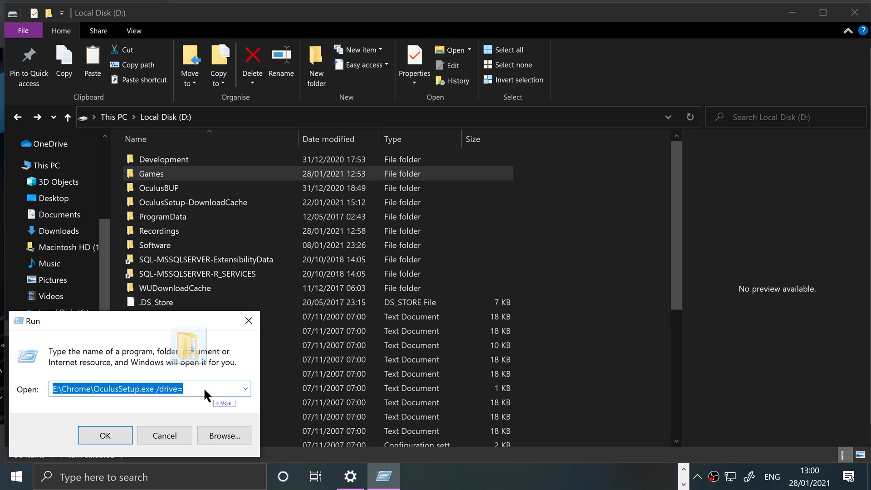
text(D:\Games)
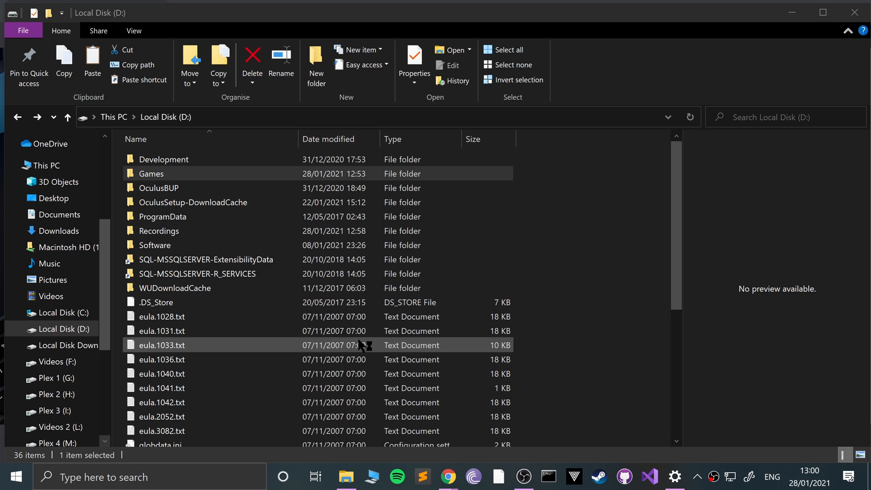
mouse_move(538, 371)
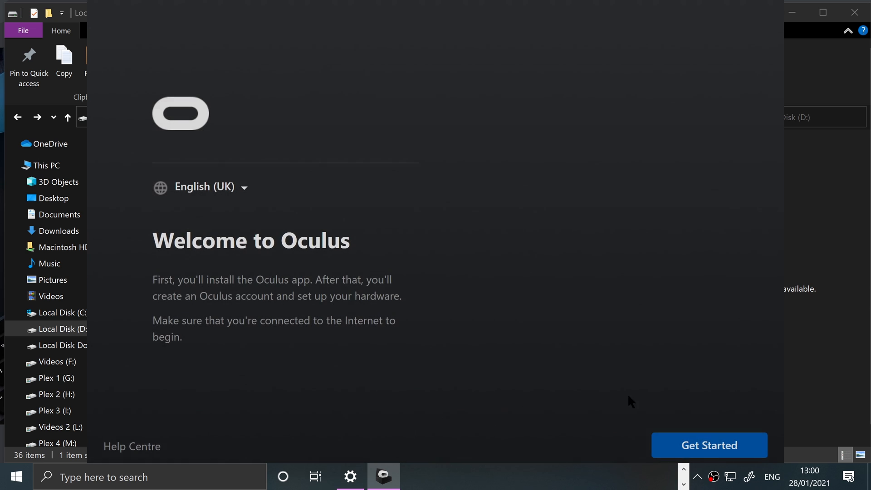
Click Get Started, then quit after the 'Ineligible drive selected' message
click(708, 445)
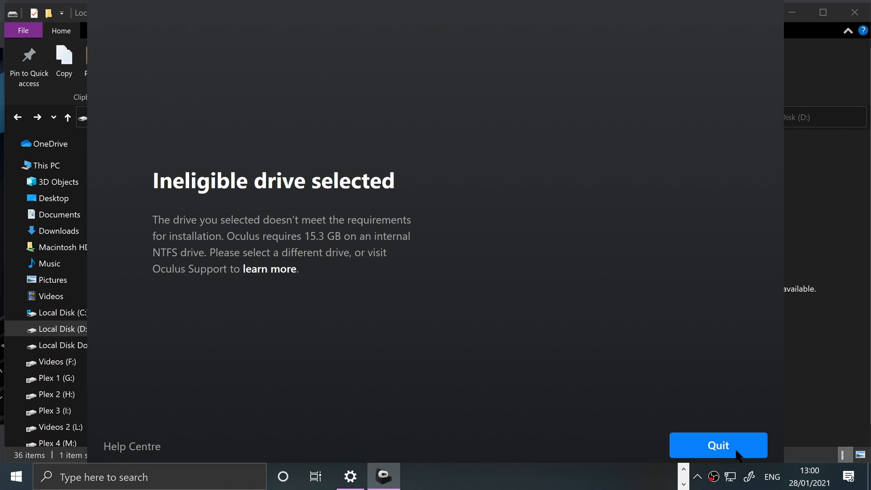
mouse_move(368, 354)
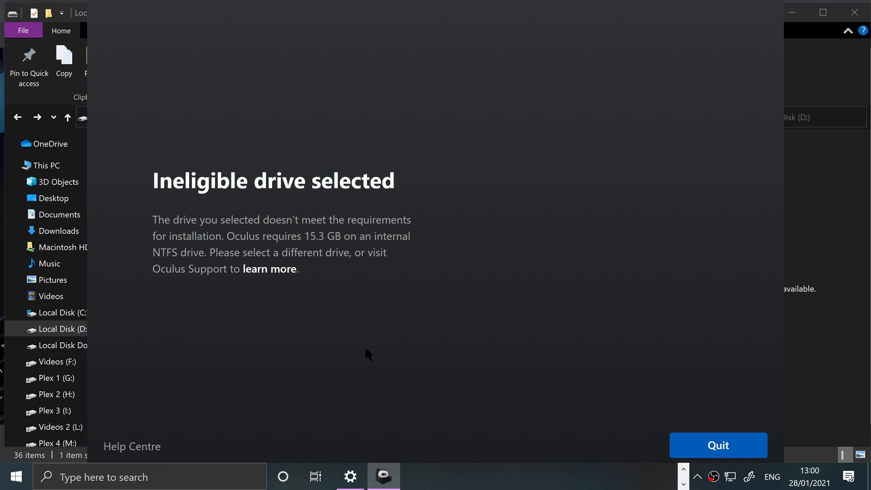
mouse_move(224, 243)
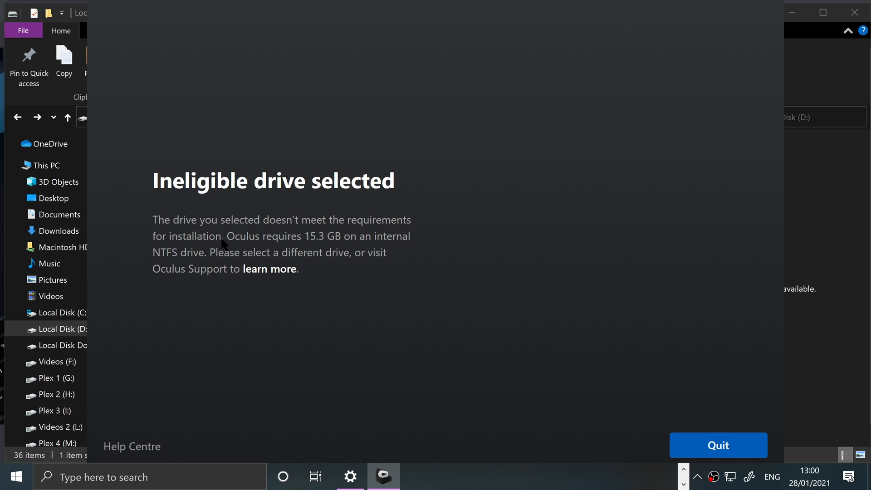
mouse_move(358, 251)
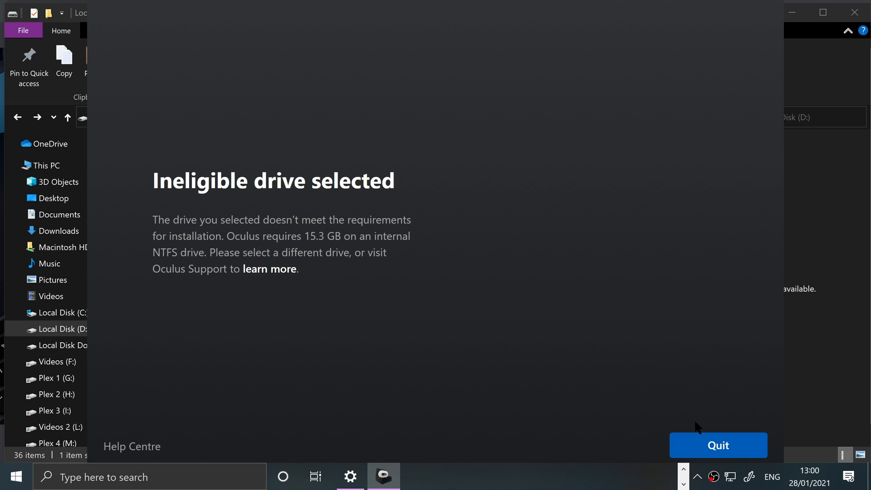
click(717, 445)
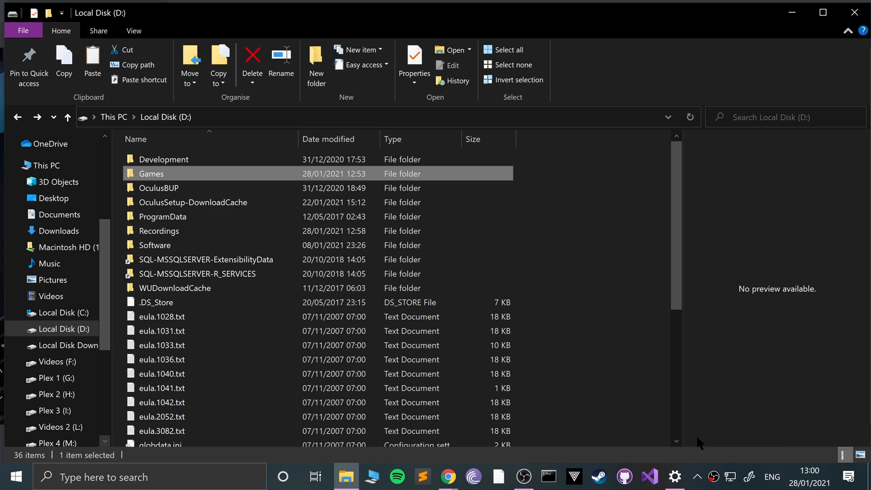
mouse_move(512, 412)
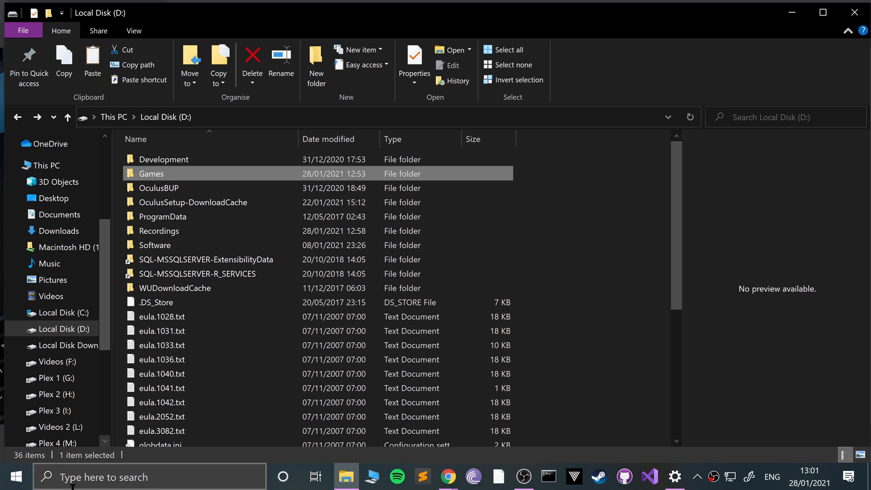
Run E:\Chrome\OculusSetup.exe /drive=D again from the Run dialog
click(15, 475)
text(E:\Chrome\OculusSetup.exe /drive=D)
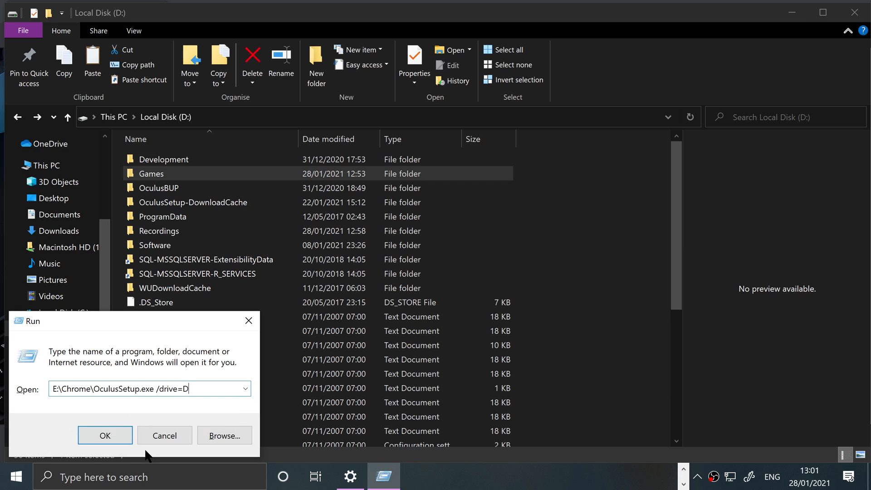
mouse_move(149, 406)
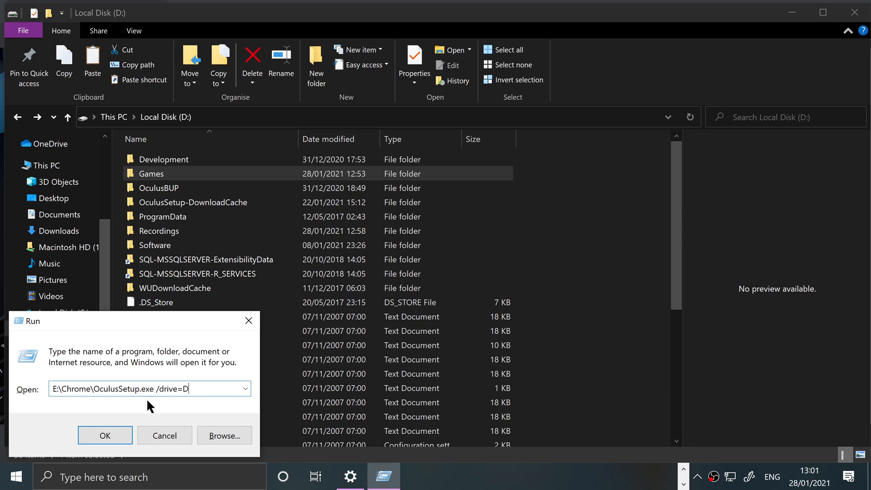
mouse_move(205, 389)
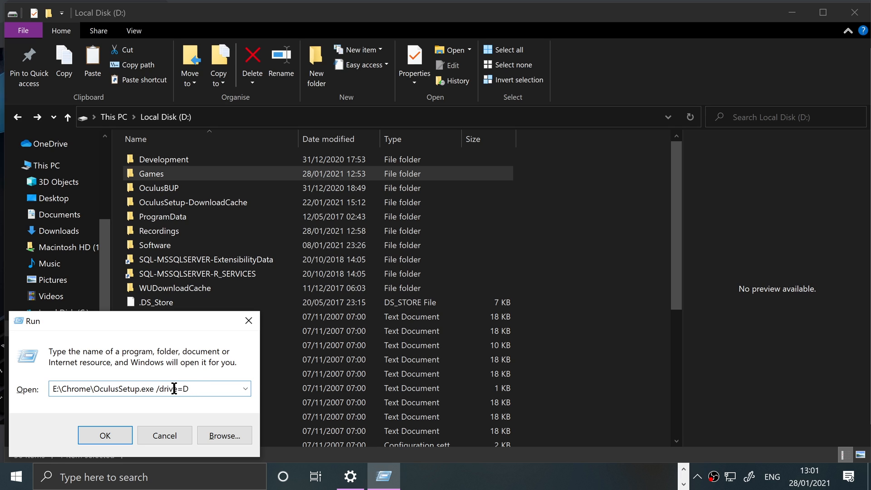
mouse_move(114, 436)
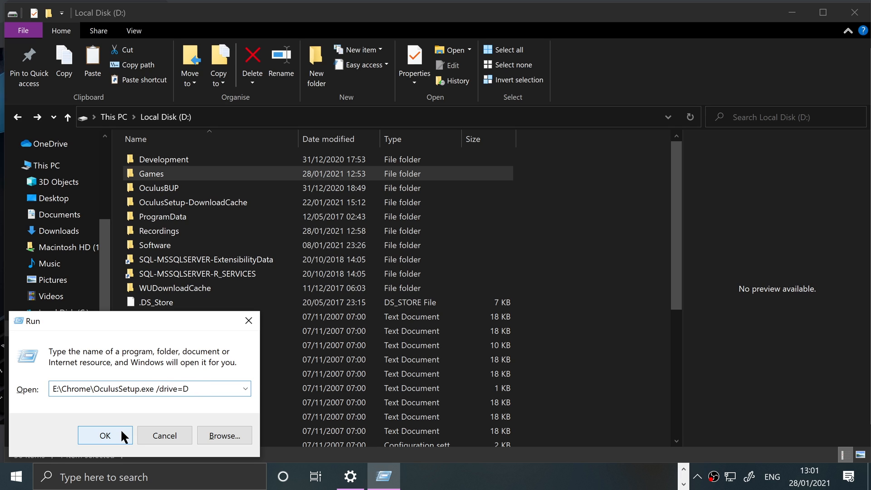
click(105, 435)
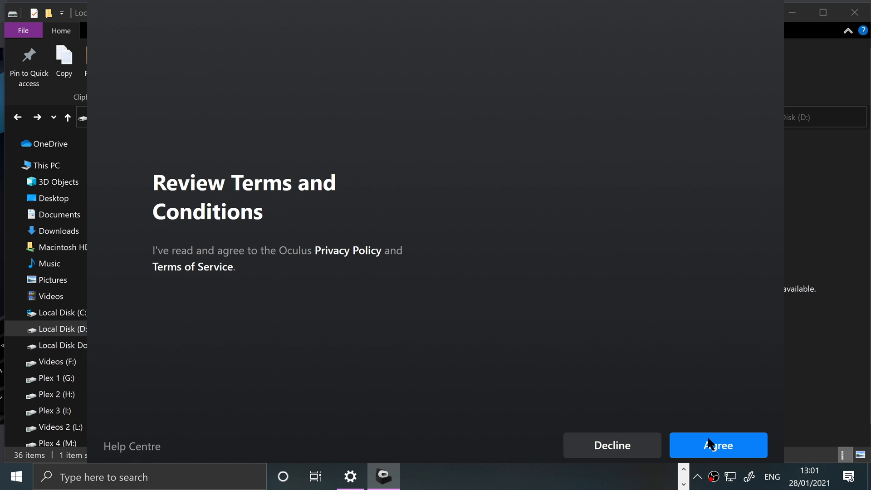
Agree to the terms, reaching the install screen with location D:\Oculus\ (9.16 GB)
click(716, 444)
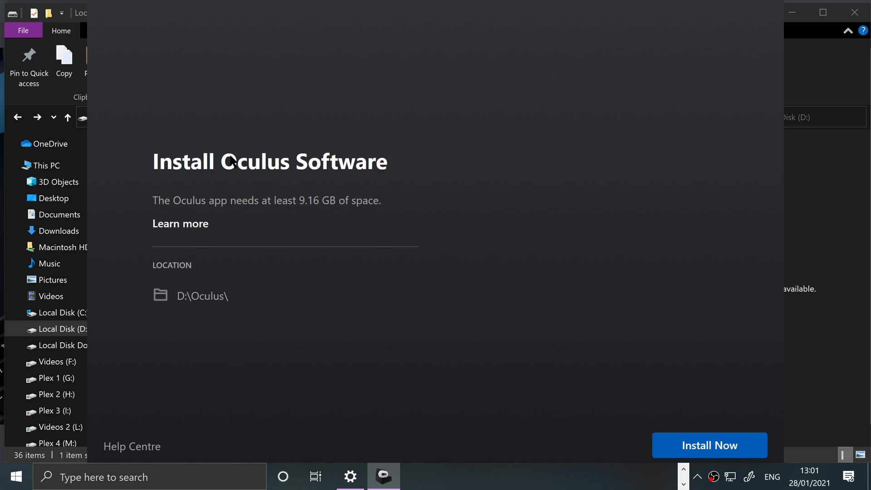
mouse_move(337, 94)
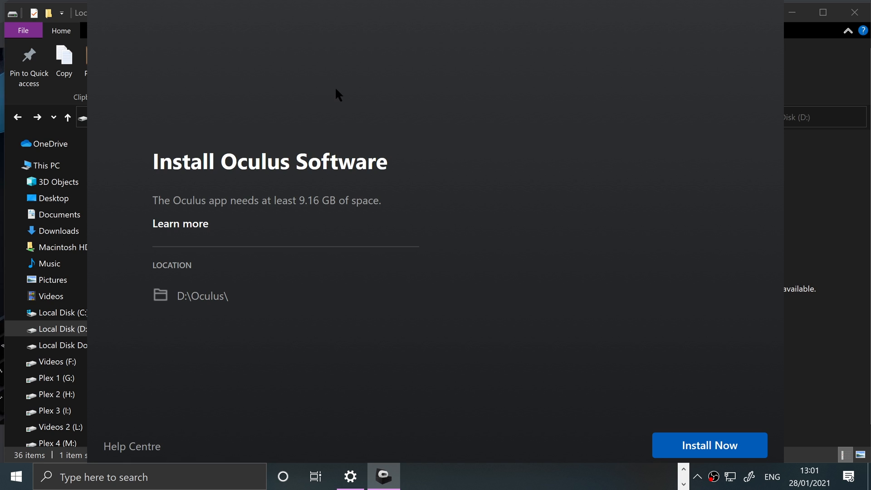
mouse_move(173, 291)
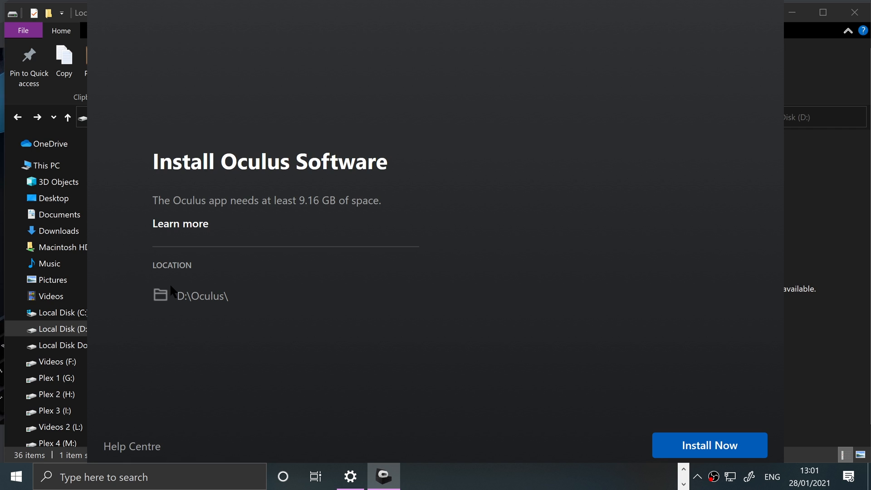
mouse_move(709, 431)
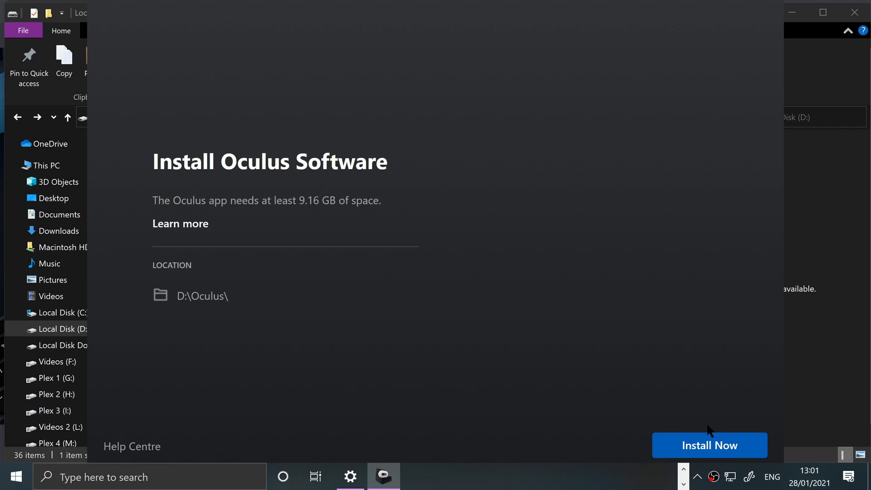
mouse_move(253, 236)
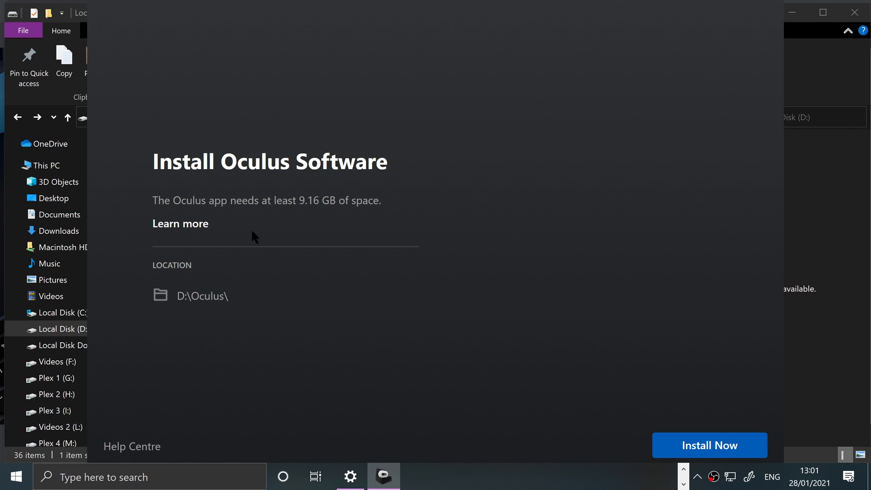
mouse_move(709, 445)
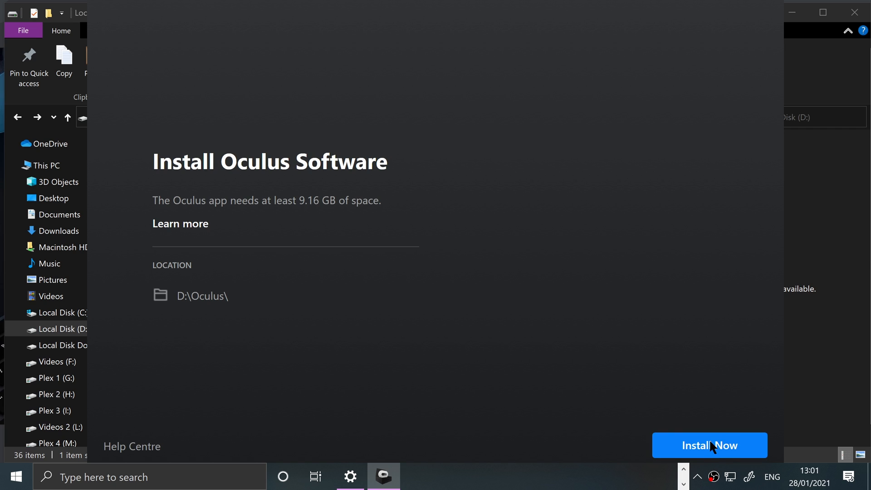
Click Install Now to install Oculus software into D:\Oculus\
click(709, 444)
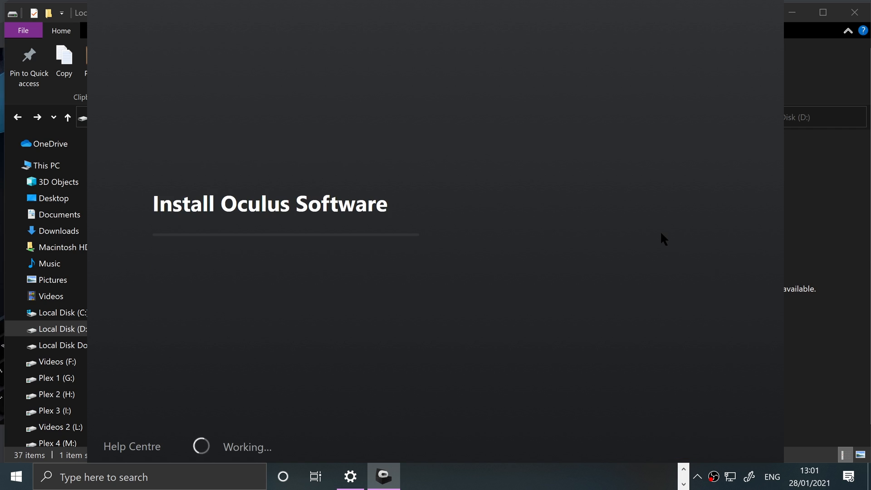
mouse_move(641, 14)
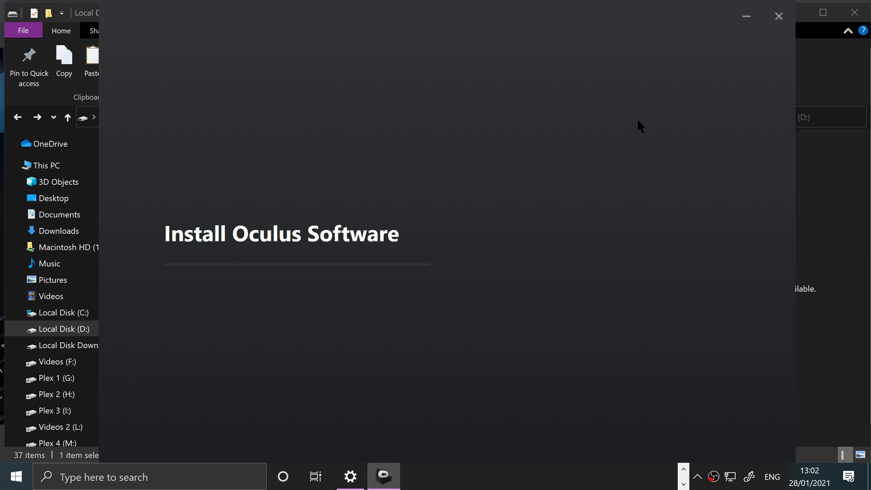
mouse_move(699, 122)
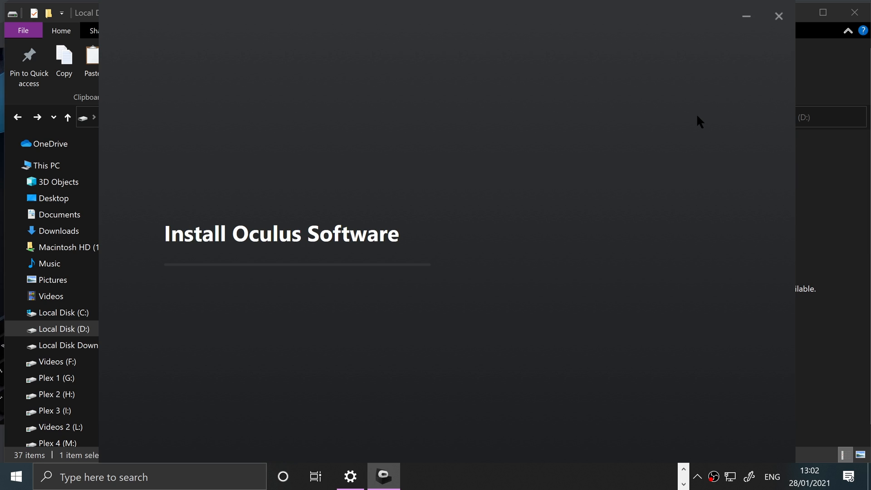